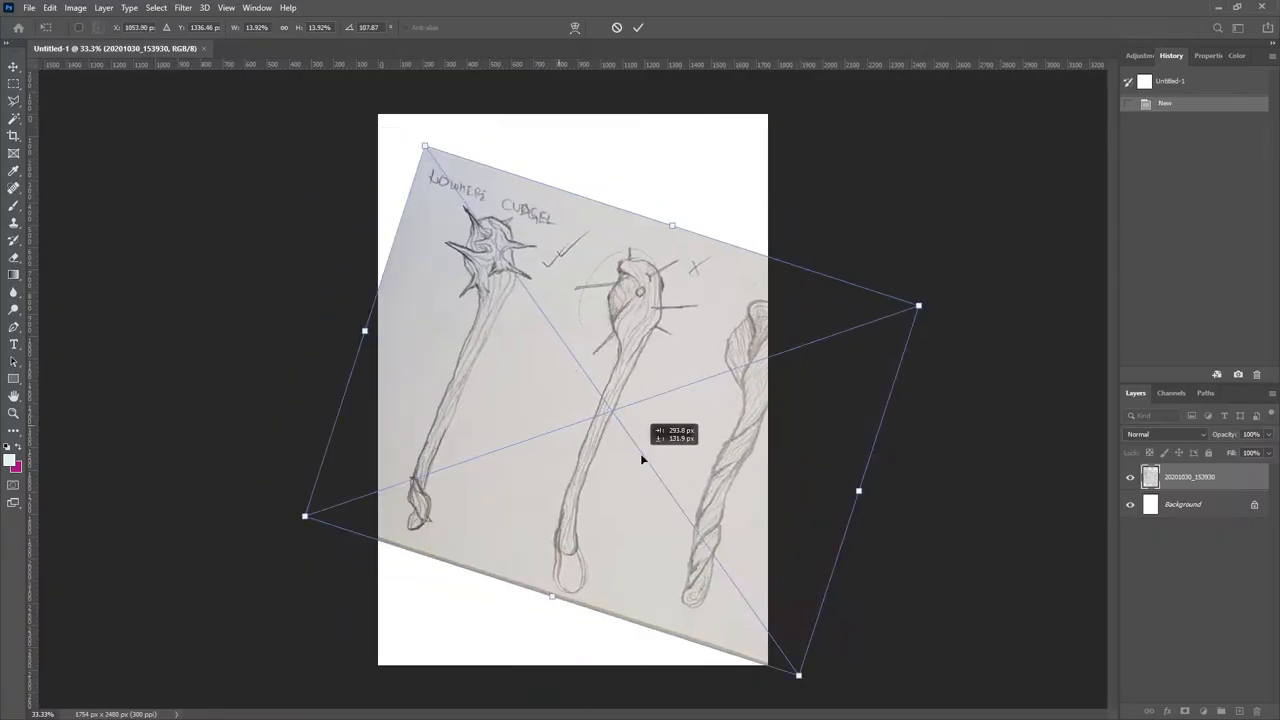
Step: Confirm placement of the rotated sketch photo before inking the handle outlines
click(638, 27)
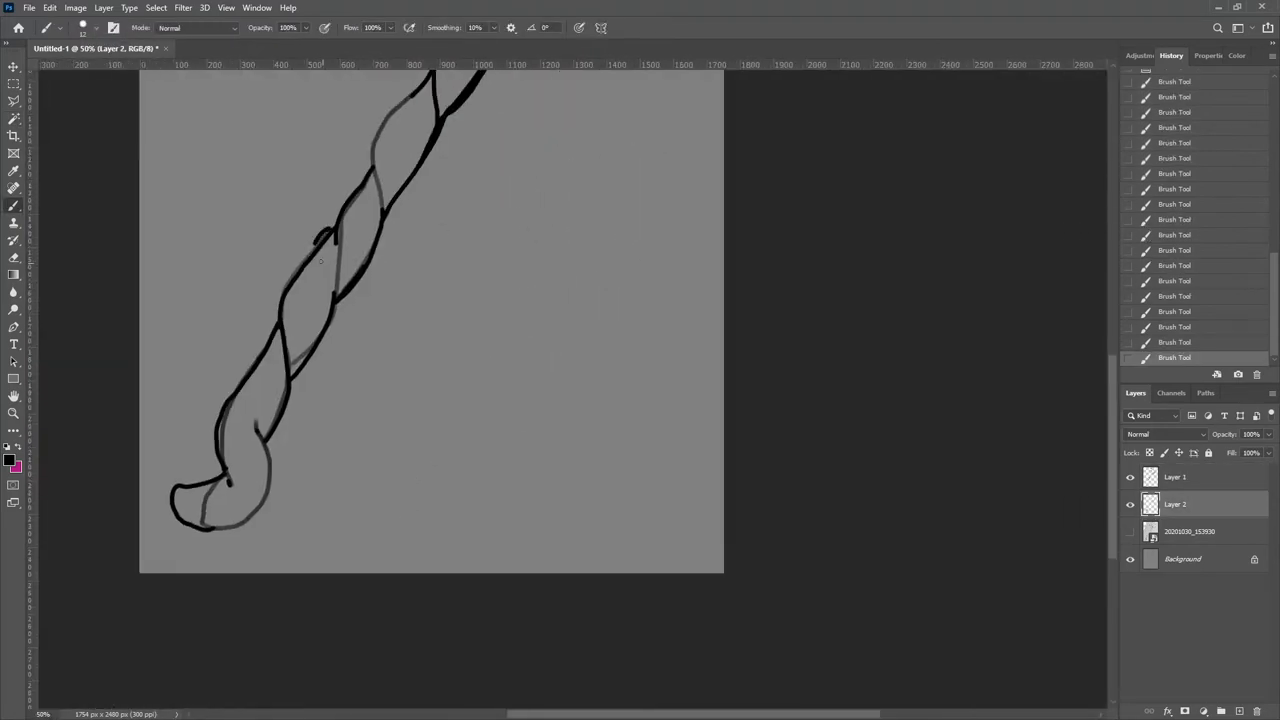
Step: Paint brown base tones on the clipped layer and hide the black outline layer
drag(350, 240, 290, 330)
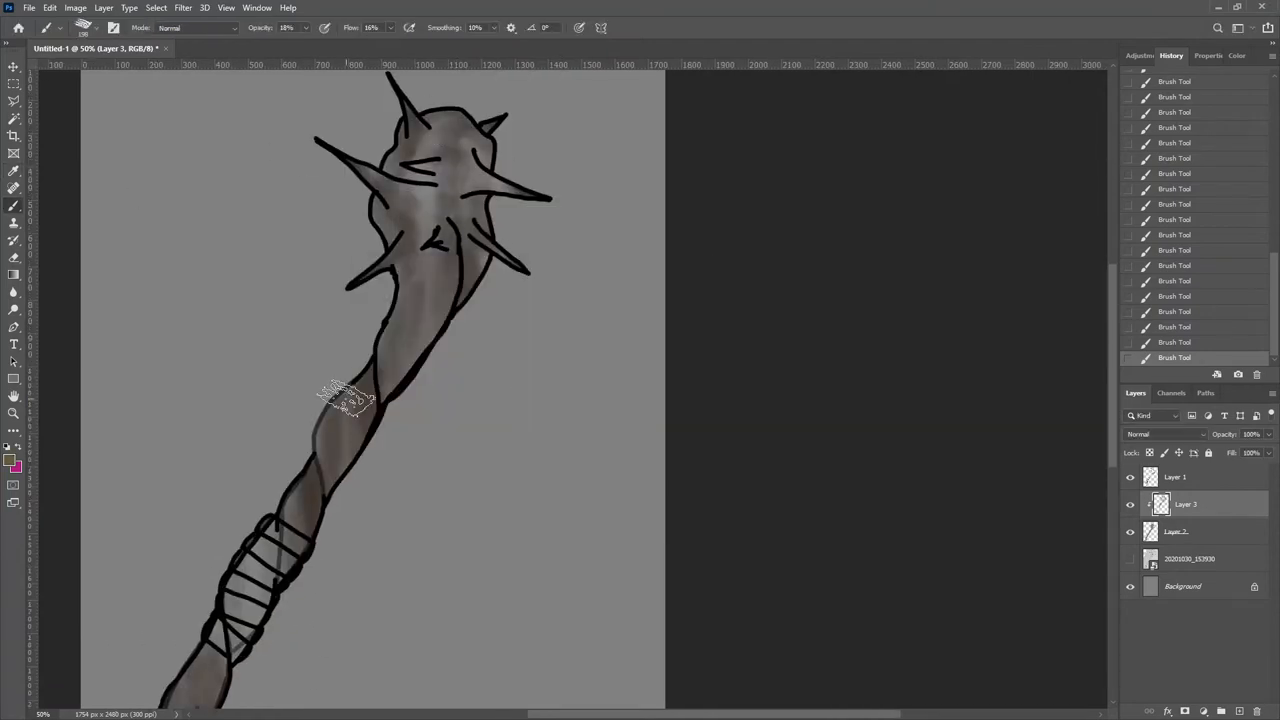
click(14, 458)
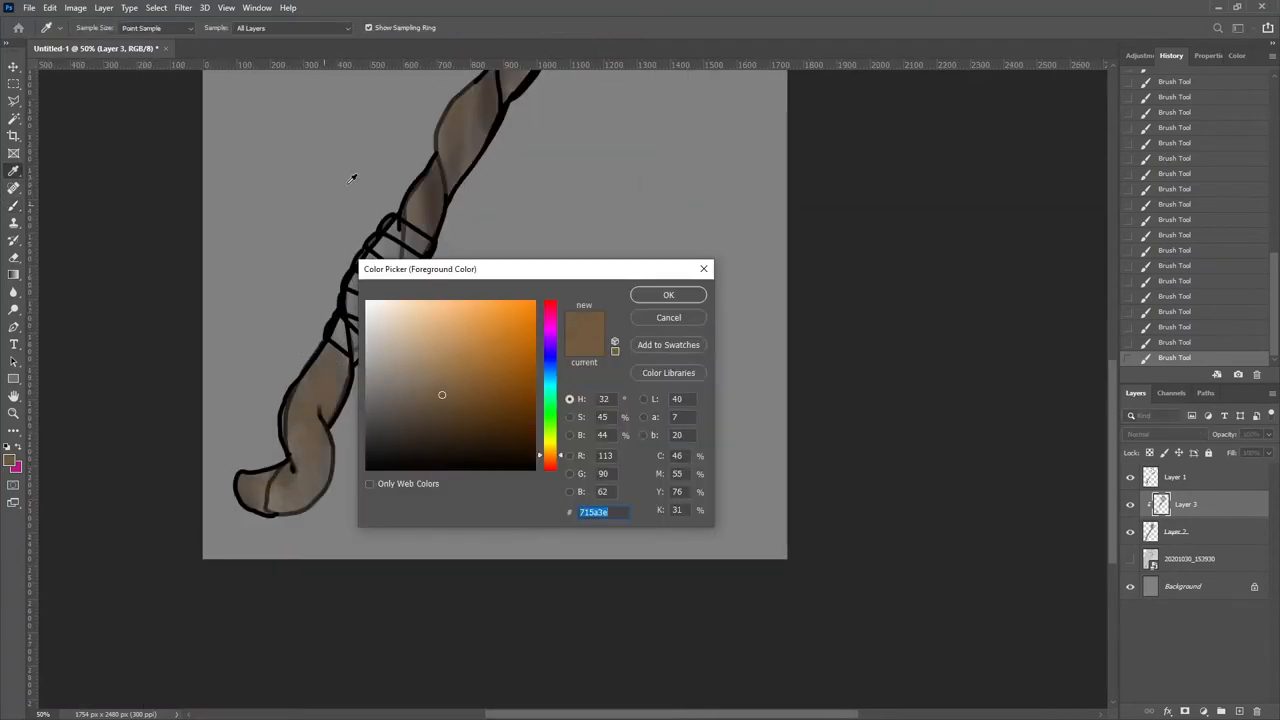
click(668, 294)
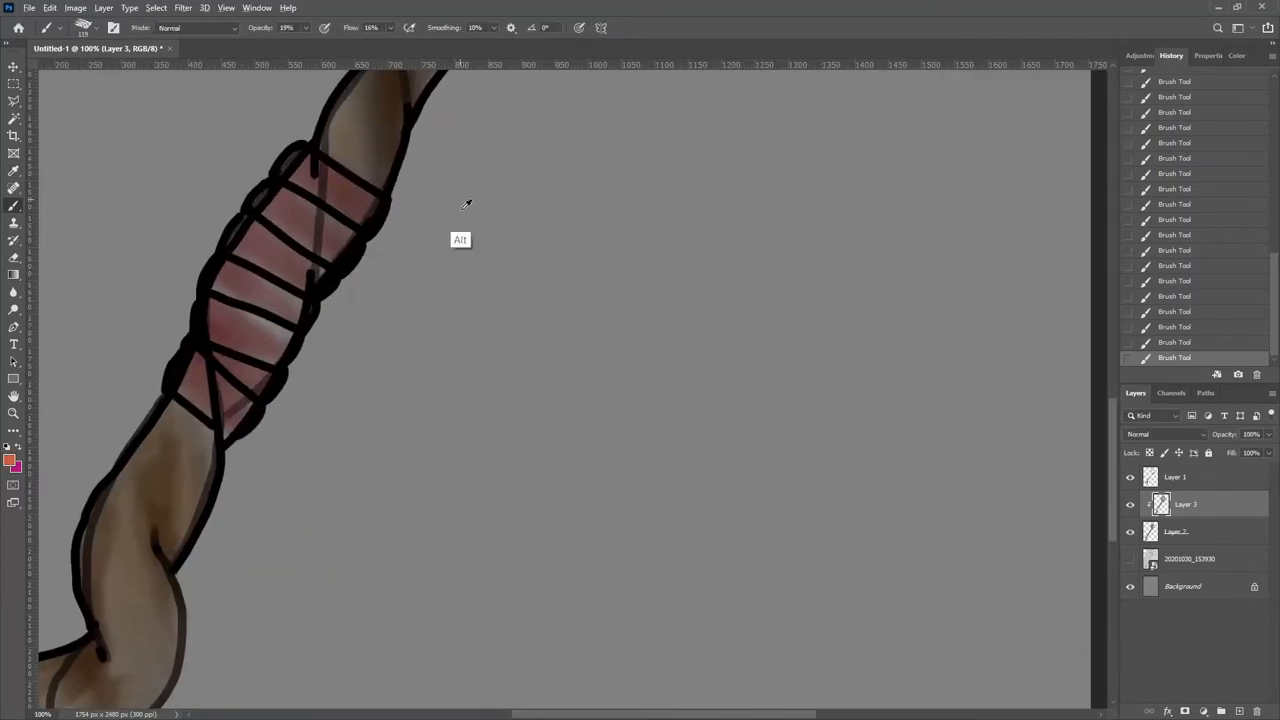
click(1131, 476)
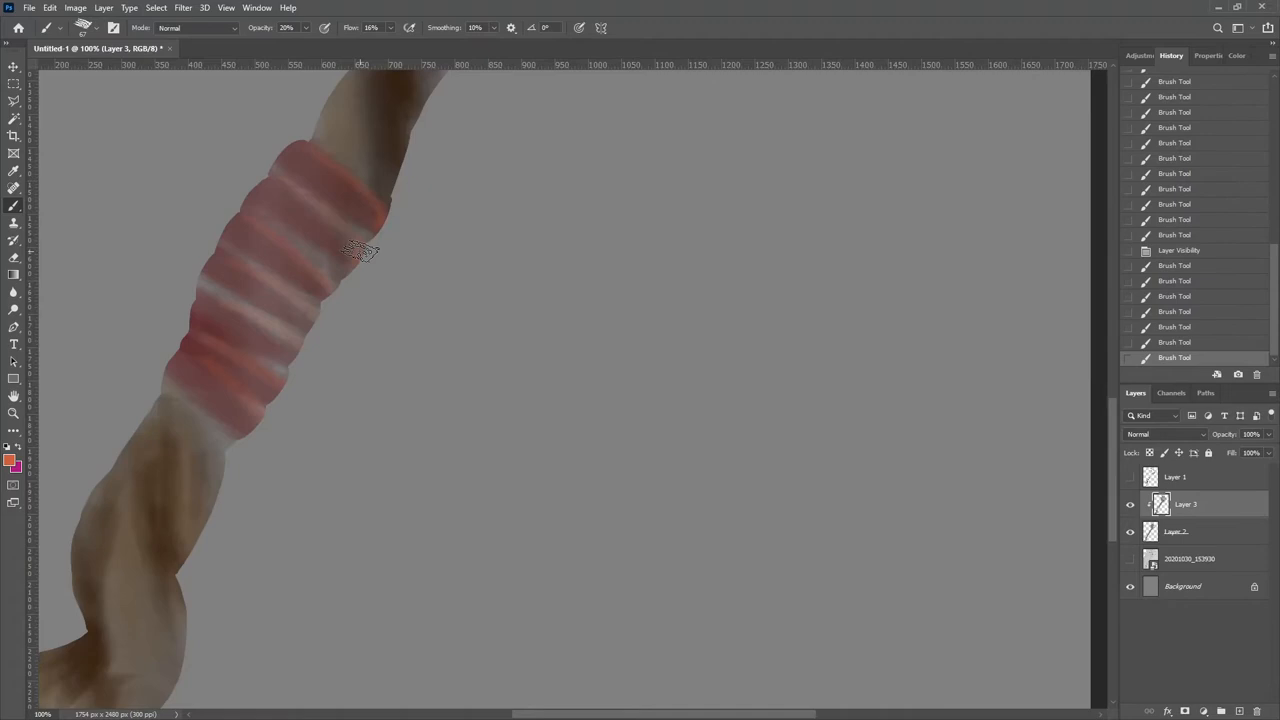
Step: Add soft shading over the red grip and touch up the spiked head
drag(360, 250, 175, 360)
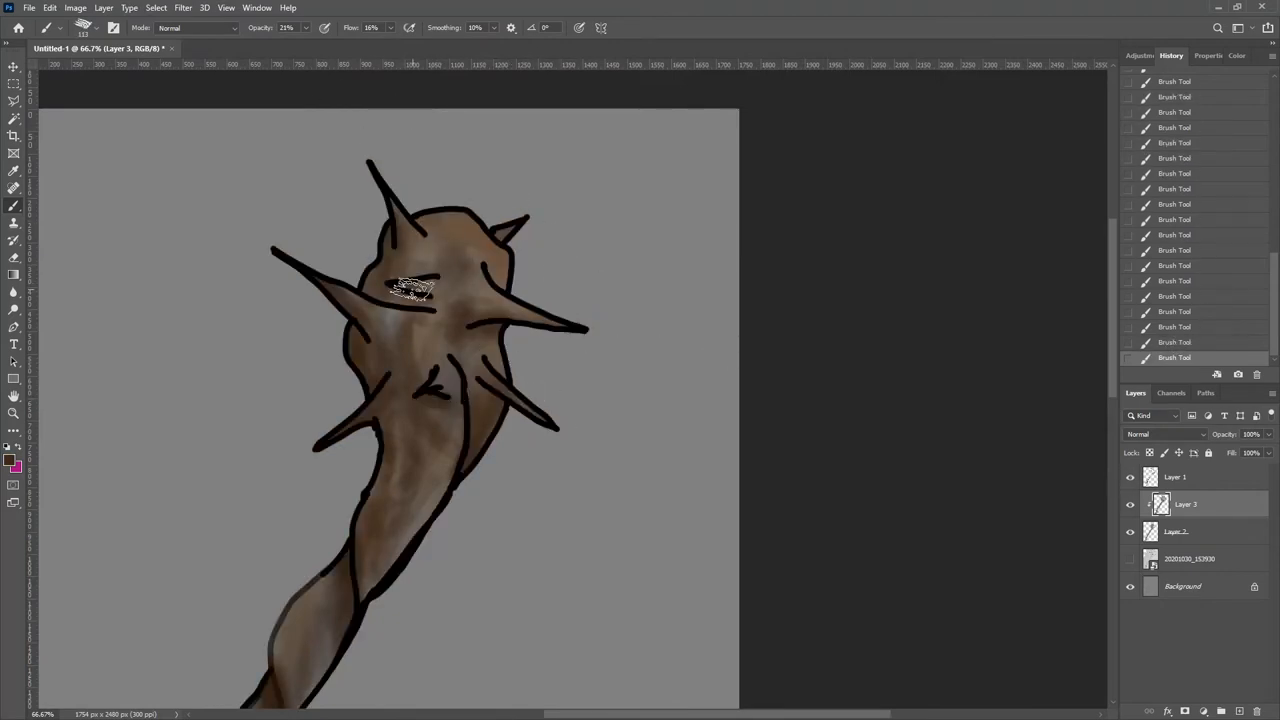
click(1131, 477)
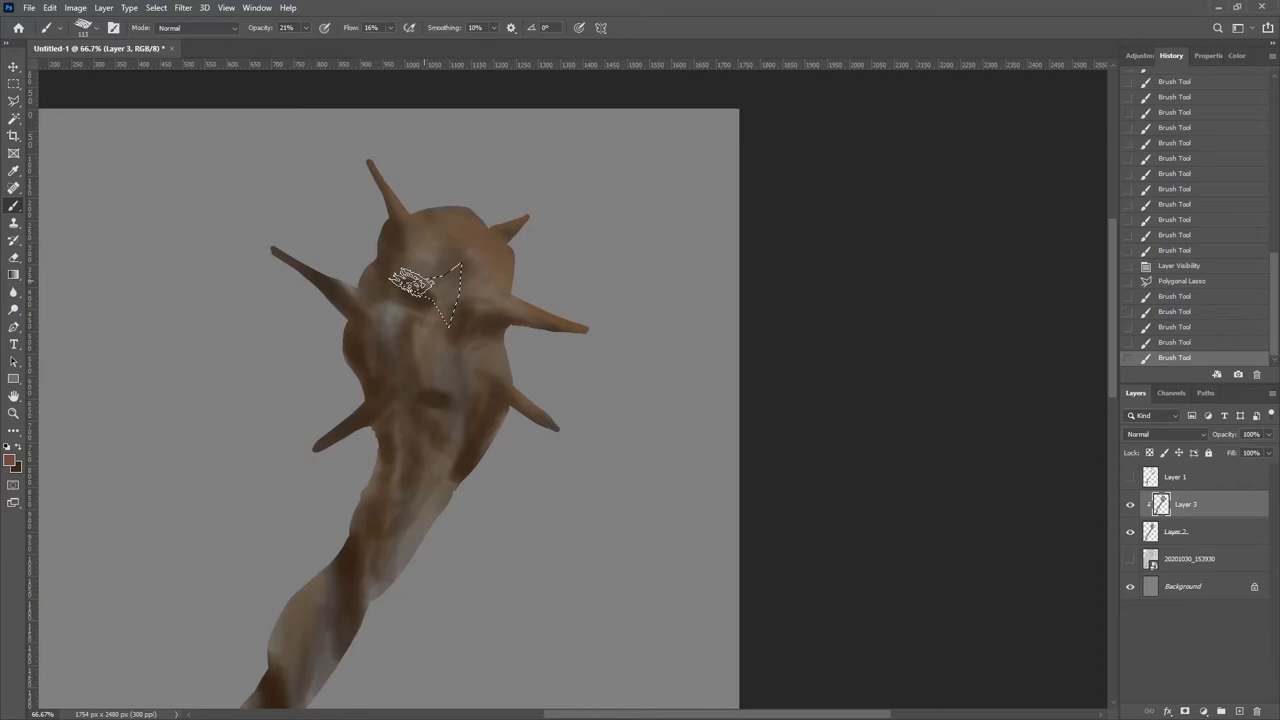
key(ctrl+d)
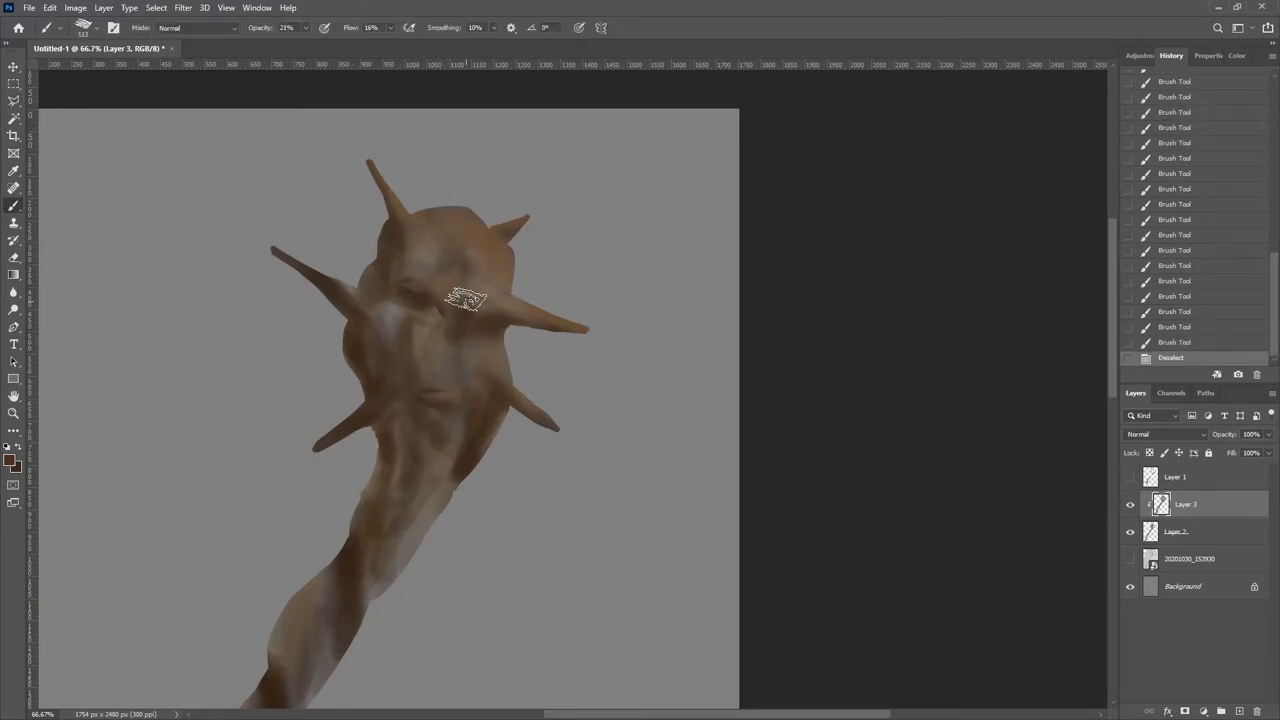
click(14, 446)
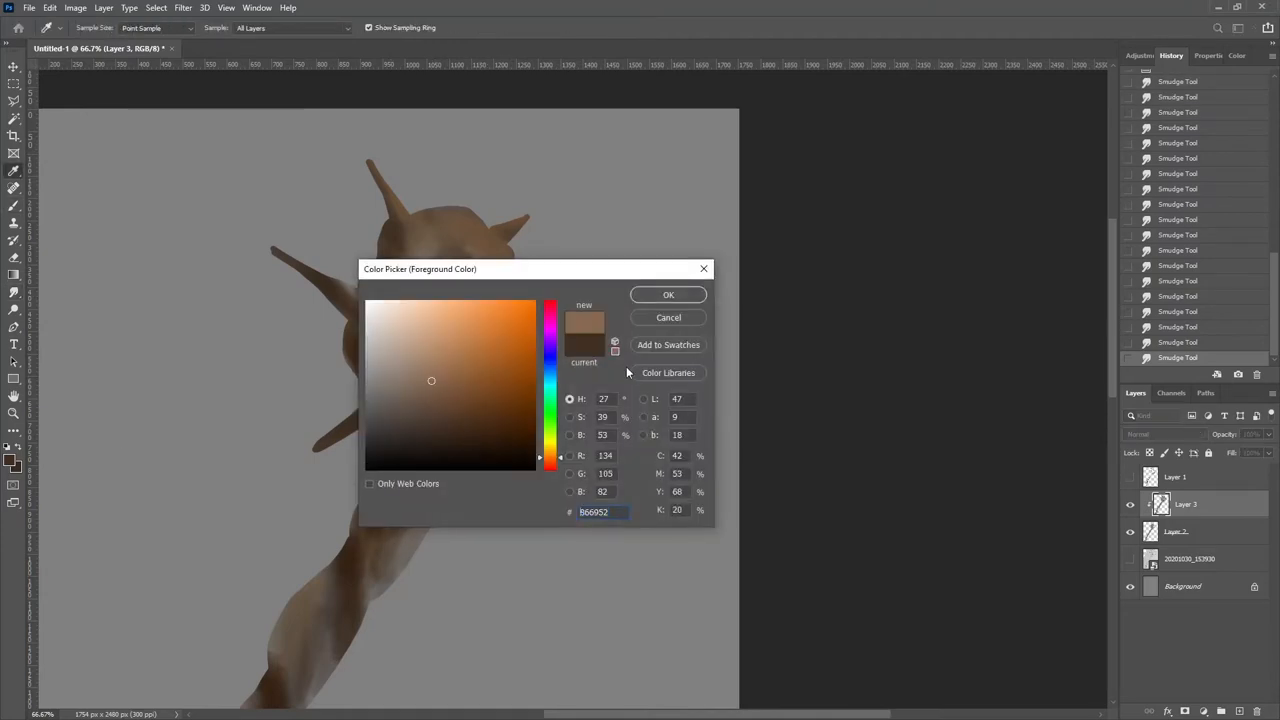
Step: Confirm a brown shade in the Color Picker for deeper wood shading
click(668, 294)
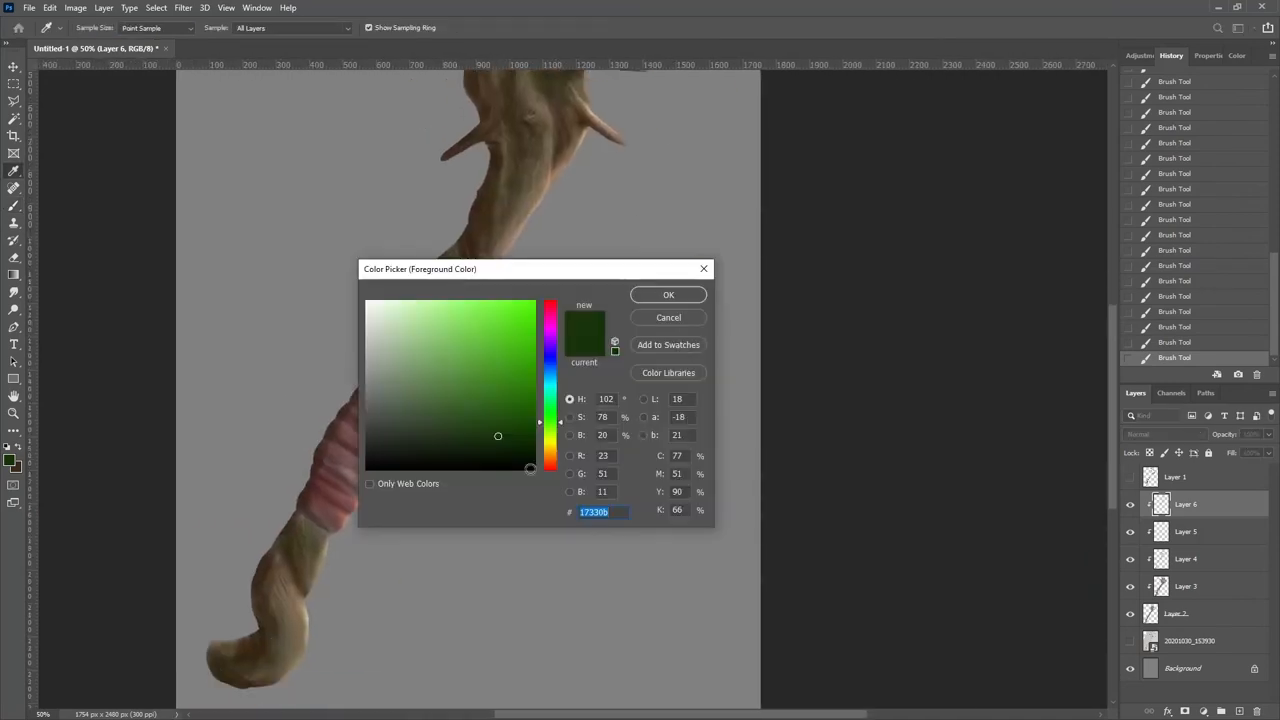
Step: Confirm the dark green paint colour for the next clipped shading layer
click(668, 294)
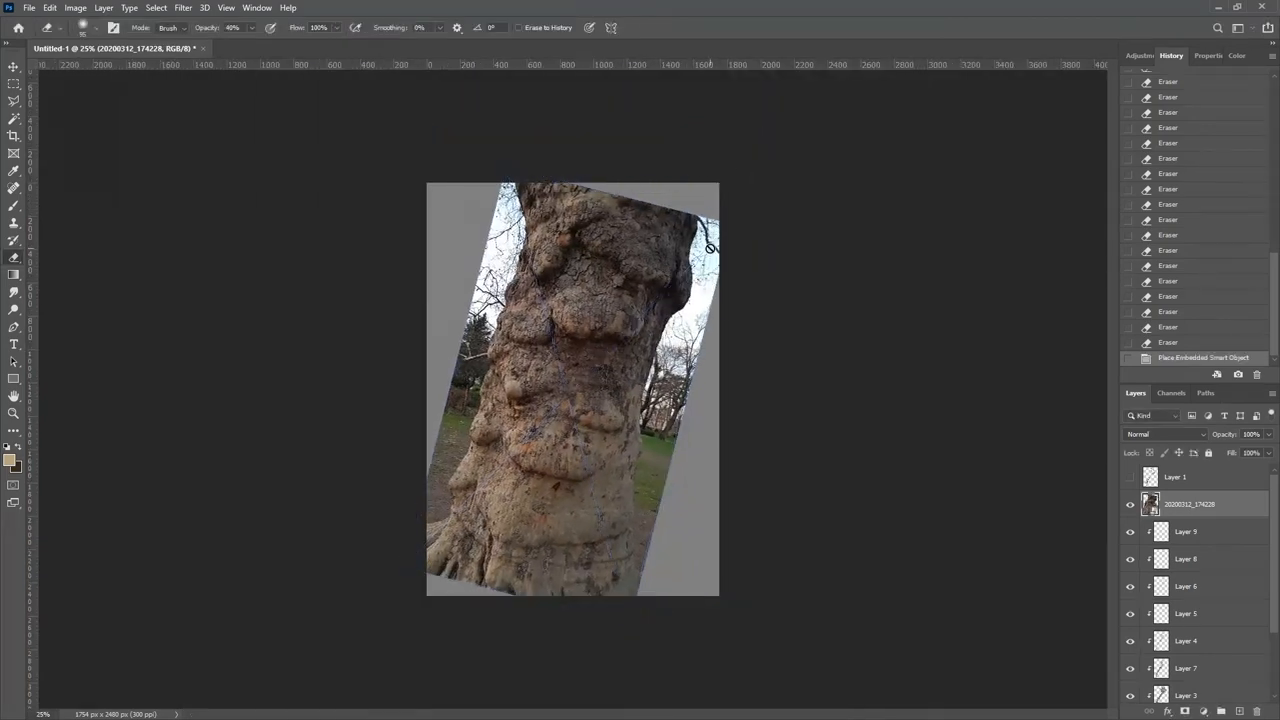
Step: Clip the bark photo to the club in Soft Light at 72% with a mask
click(1130, 504)
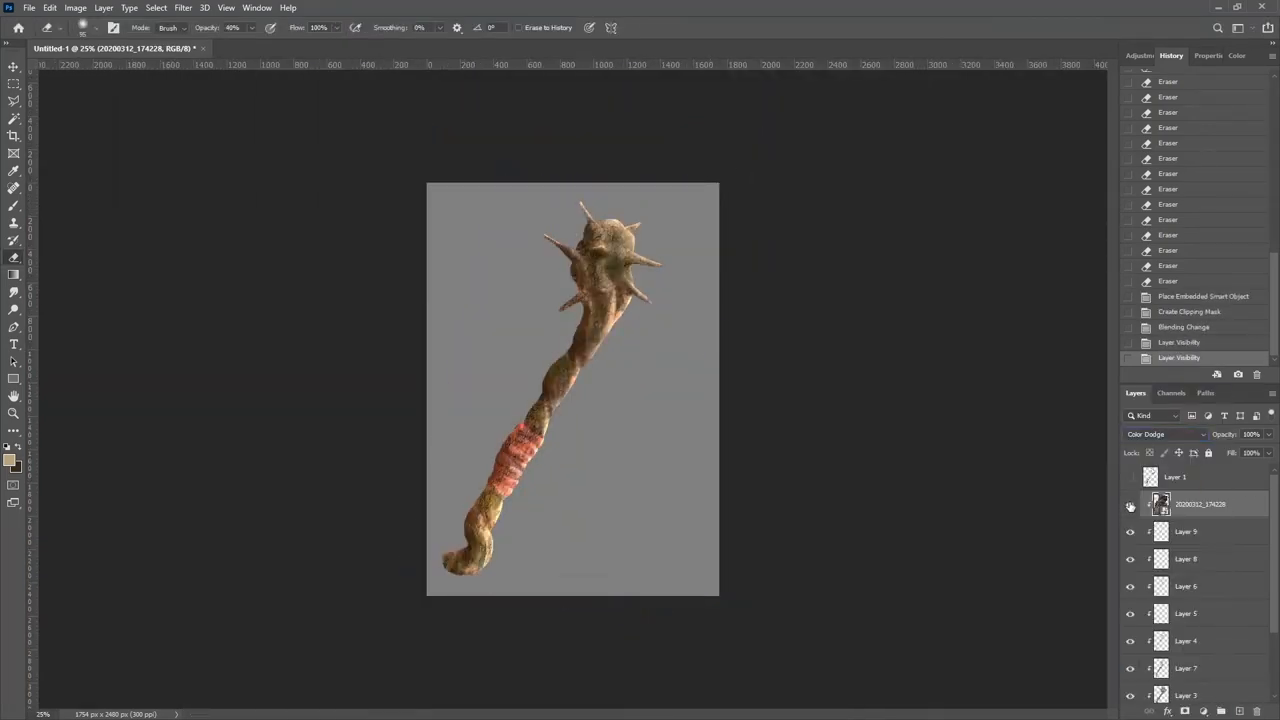
click(1163, 434)
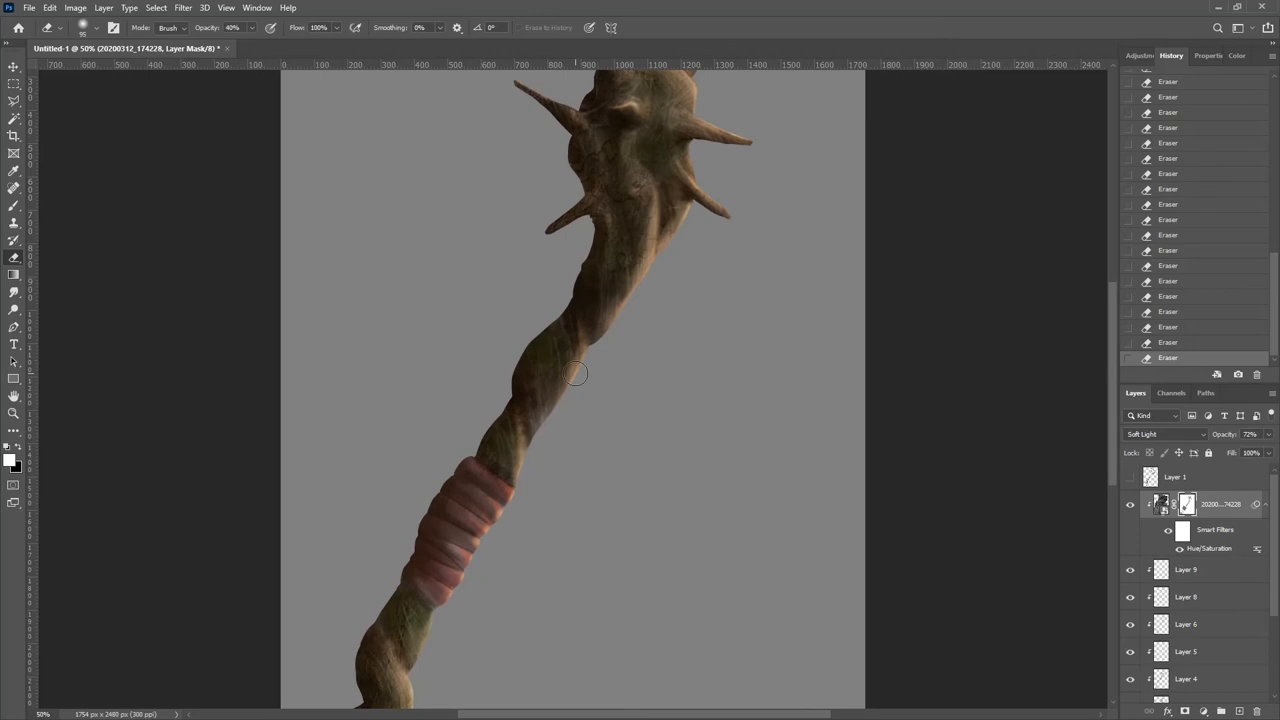
click(1131, 597)
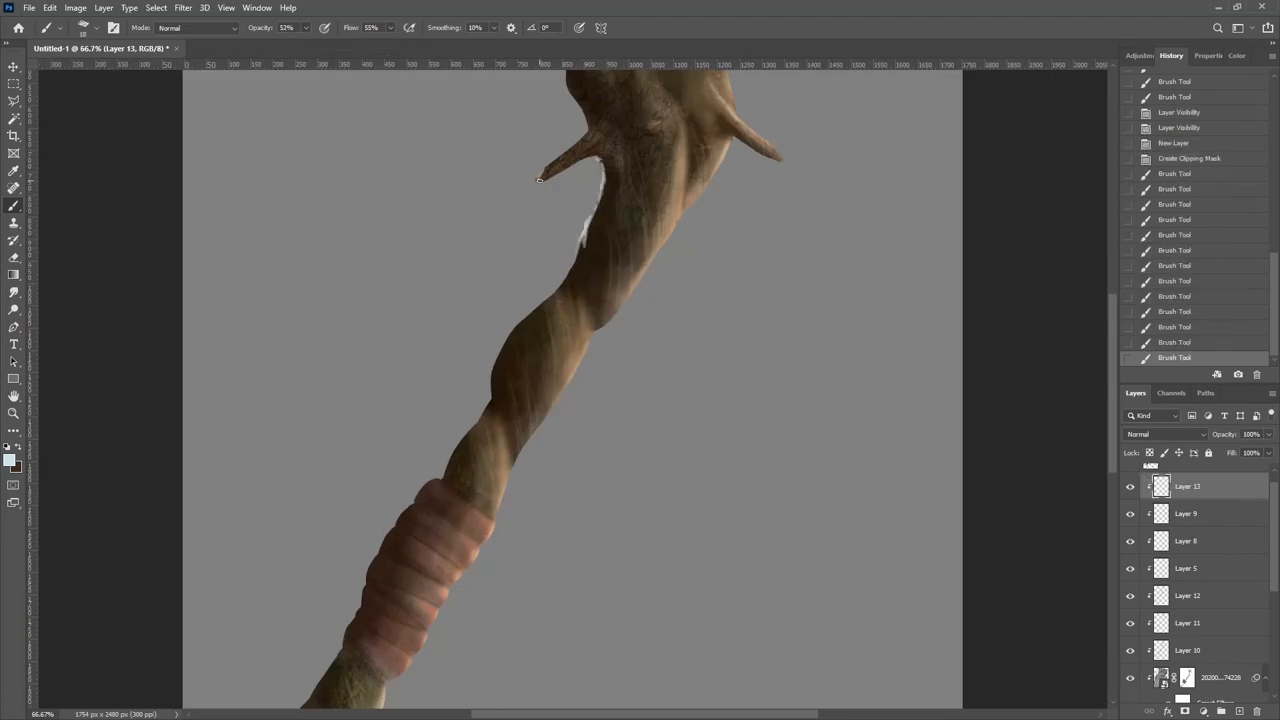
Step: Paint a thin light-blue highlight along the handle's curled end on Layer 13
drag(545, 180, 545, 355)
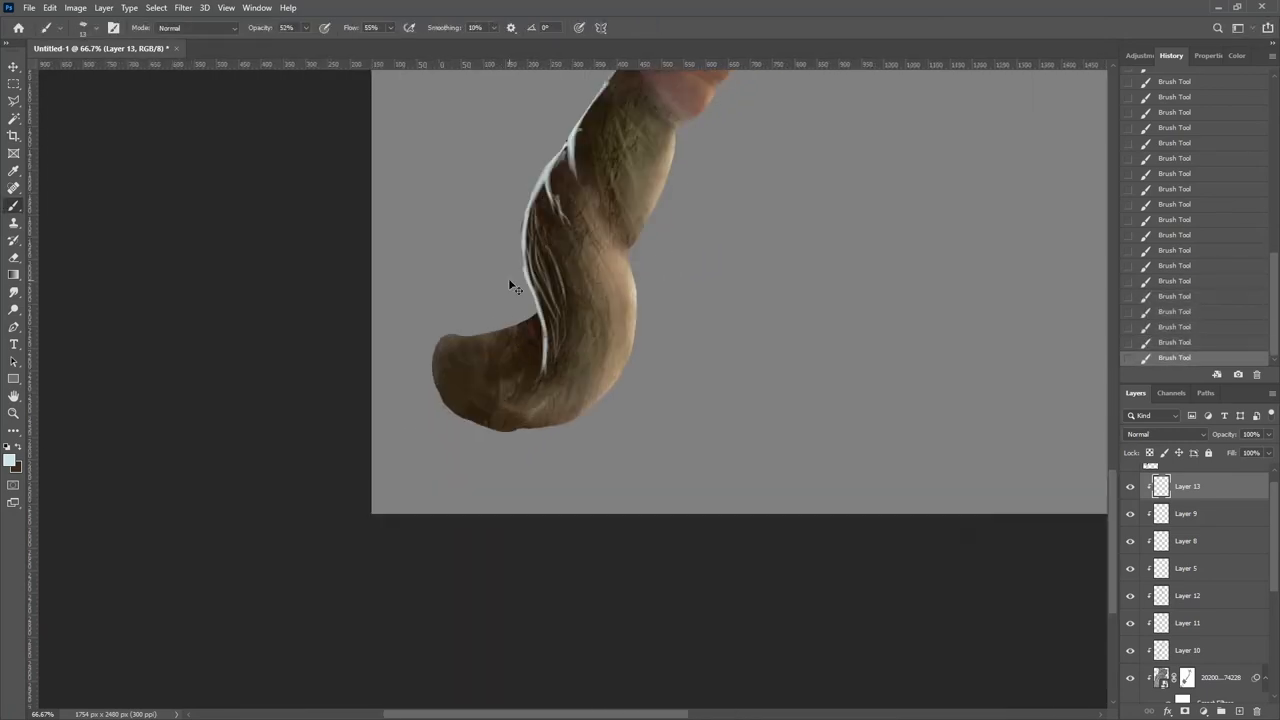
Step: Save the painting as a PSD named 'nowhere cadgel'
key(ctrl+shift+s)
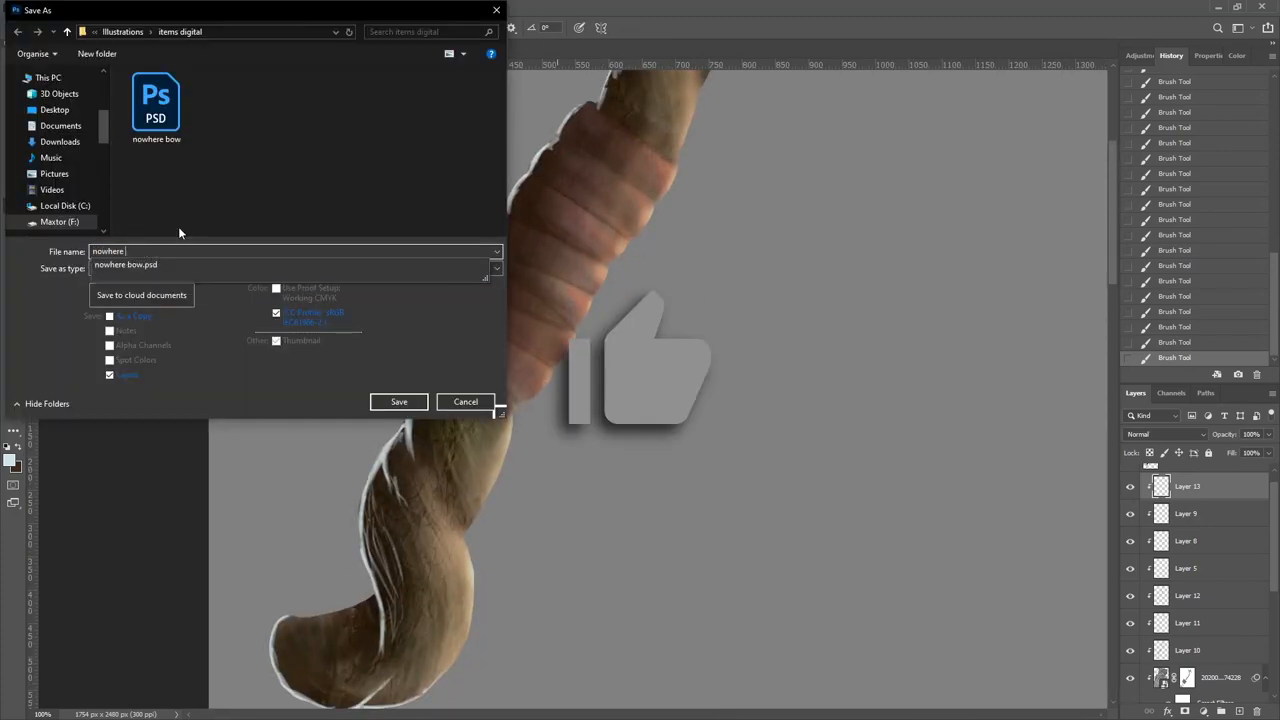
click(398, 401)
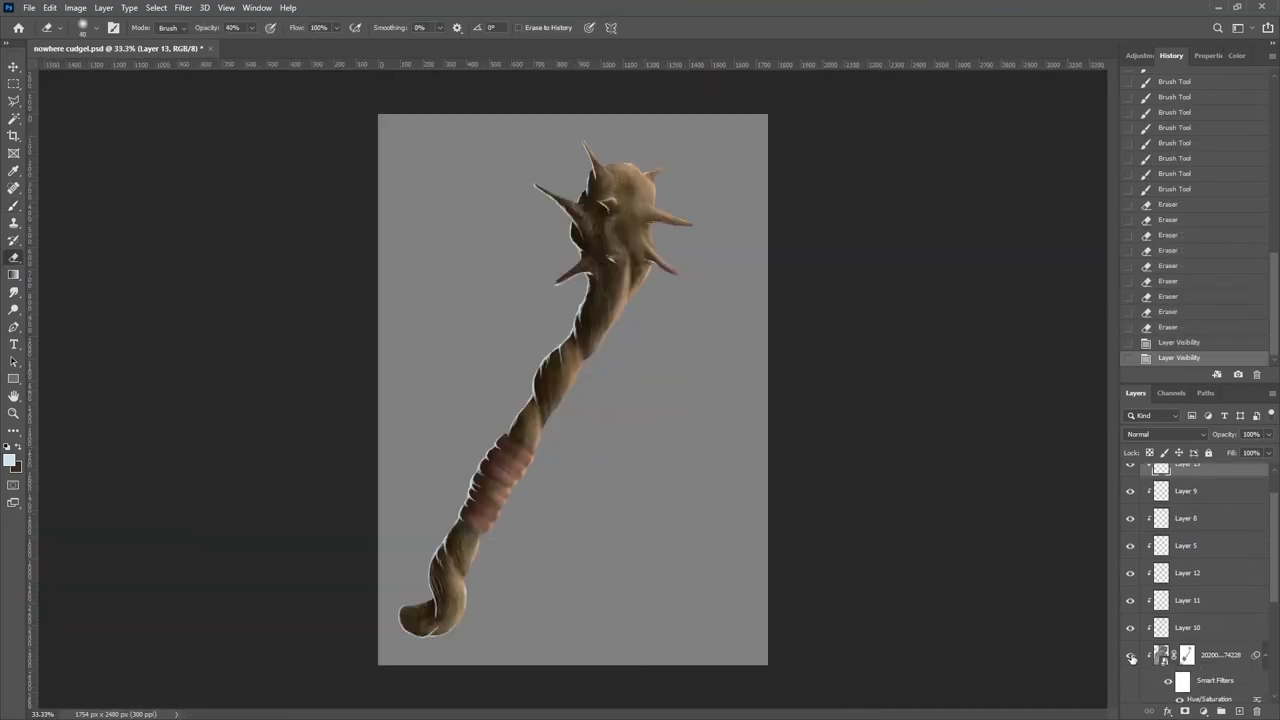
Step: Add the BG-texture parchment background and begin preparing a merged shadow copy
double_click(1208, 695)
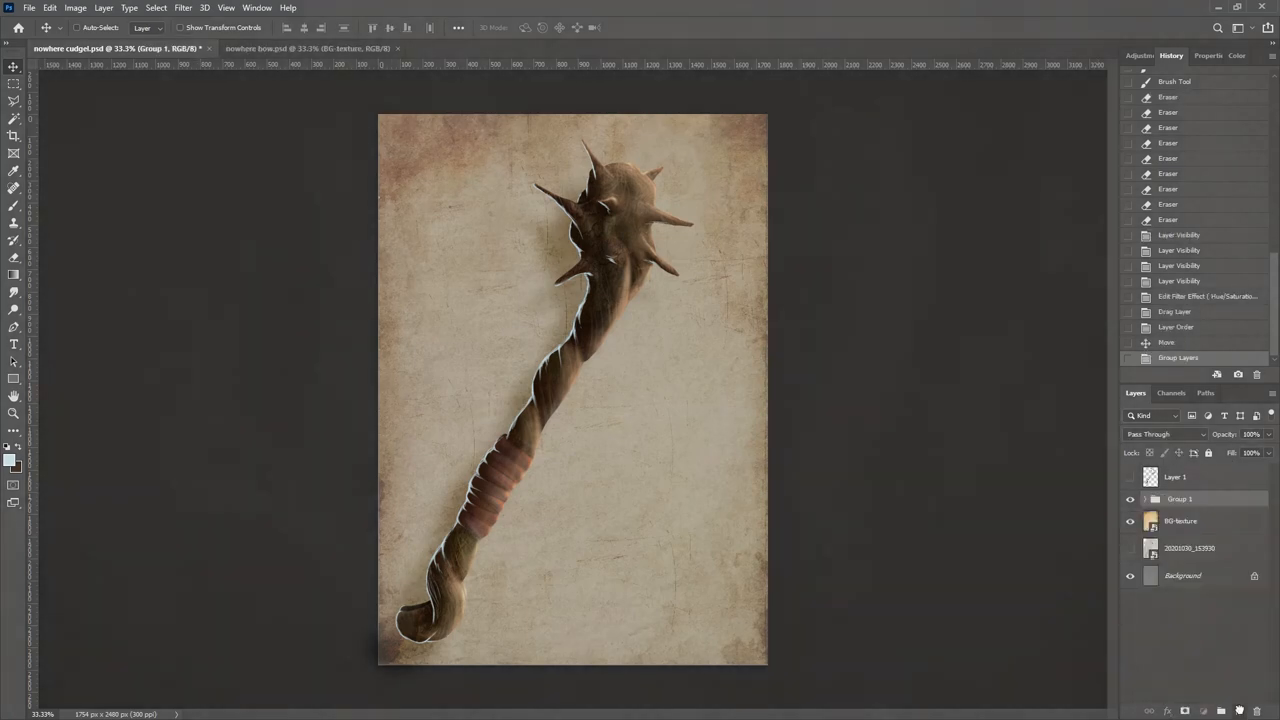
click(182, 8)
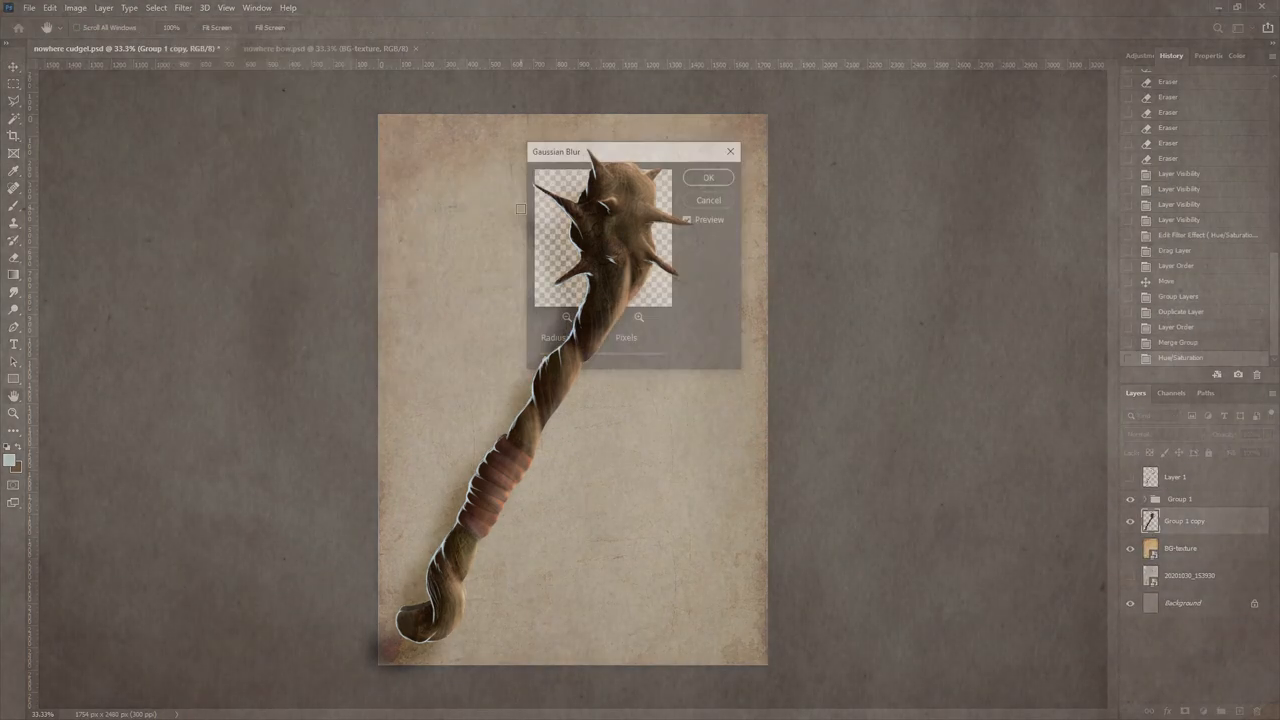